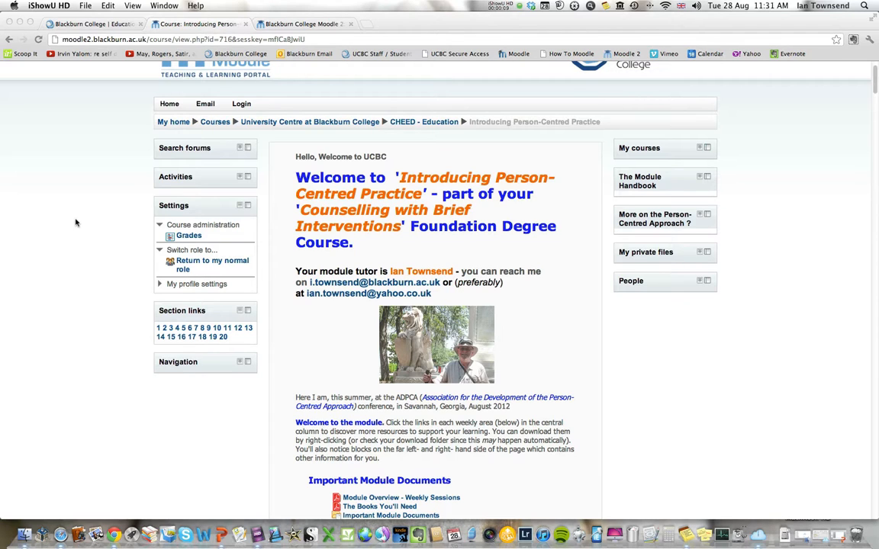
pyautogui.moveTo(109, 178)
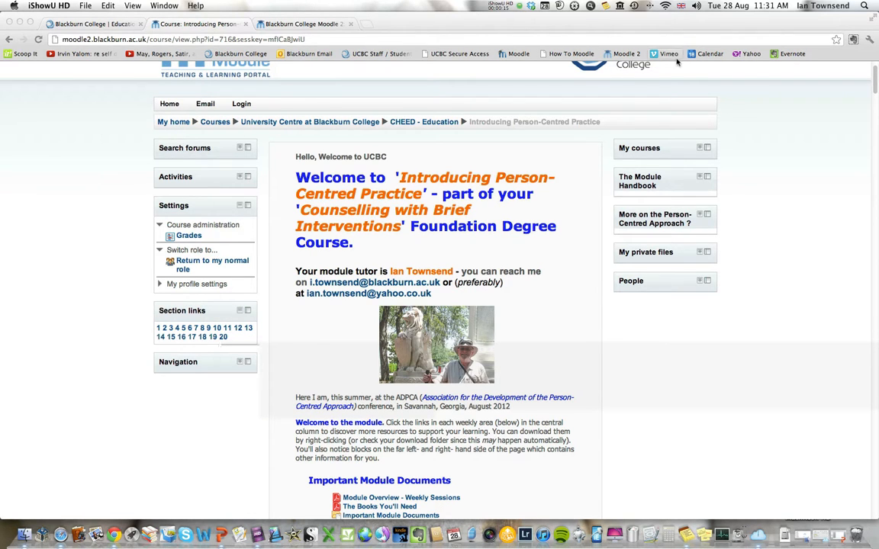
pyautogui.moveTo(714, 169)
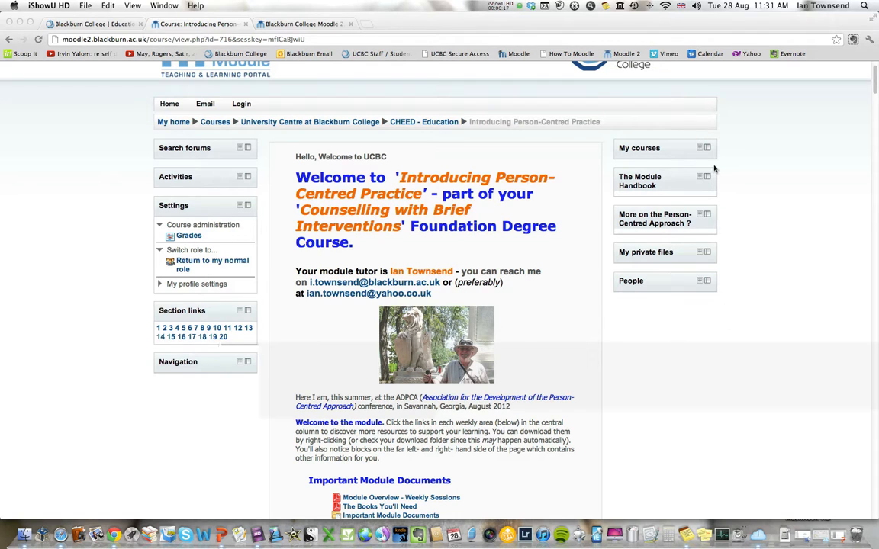
pyautogui.moveTo(653, 254)
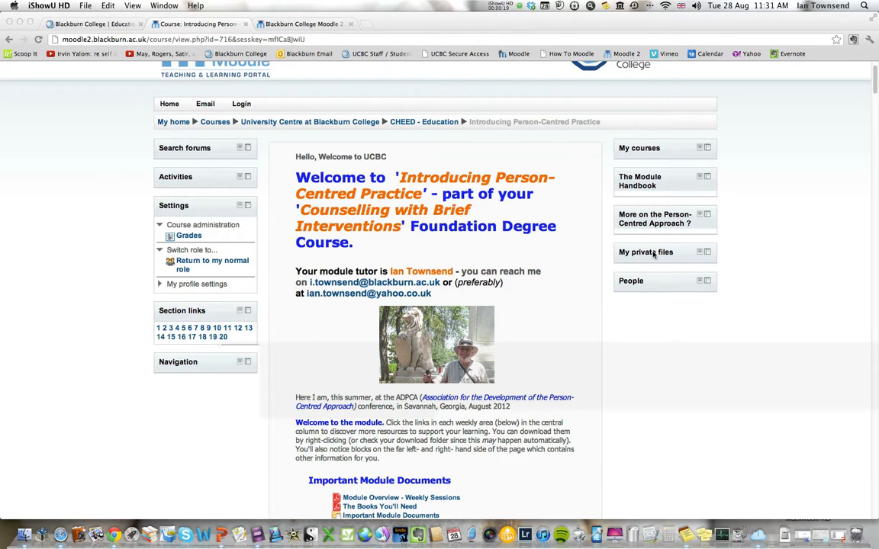
pyautogui.moveTo(672, 140)
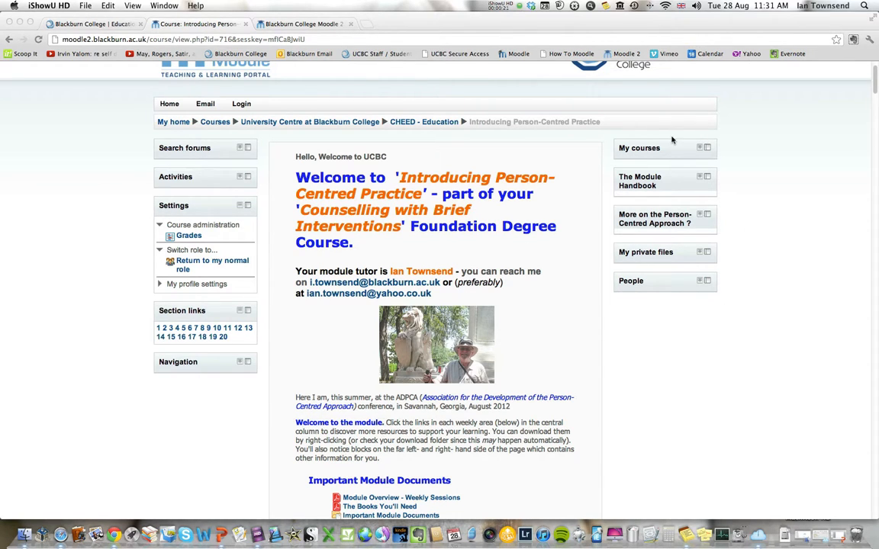
pyautogui.moveTo(397, 397)
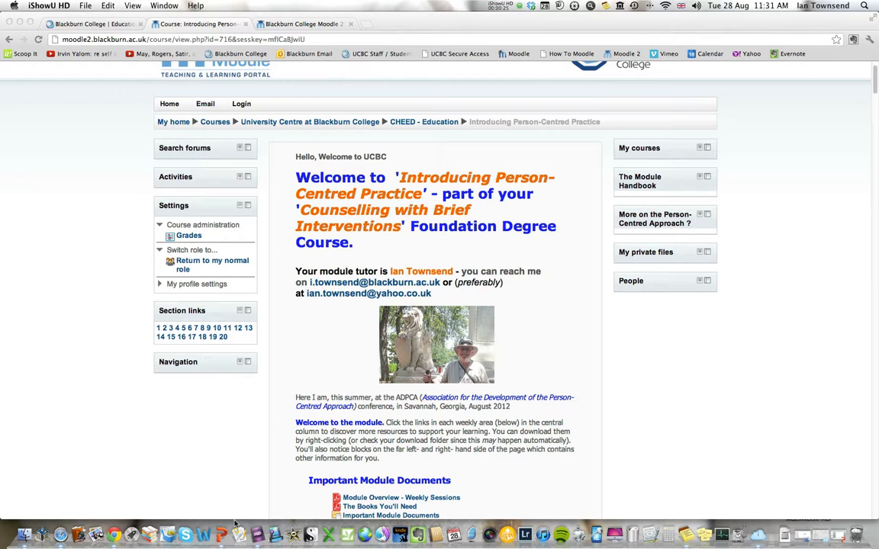
# Step: Switch to PowerPoint and present slide 4 comparing PC and Mac keyboards
pyautogui.click(225, 519)
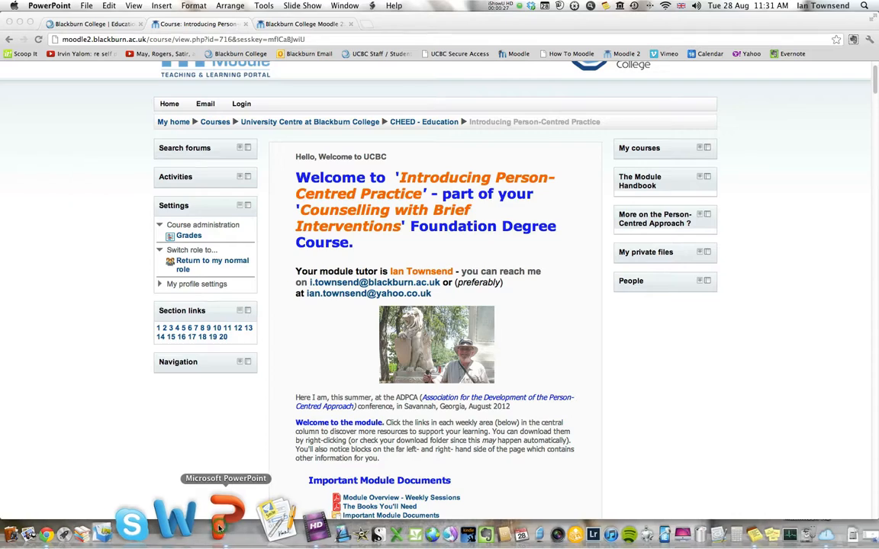
pyautogui.click(225, 523)
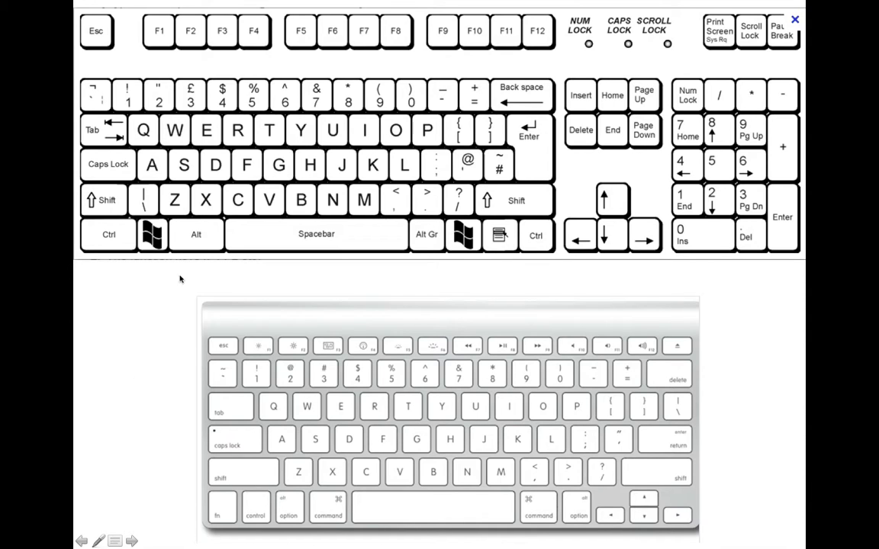
pyautogui.moveTo(243, 512)
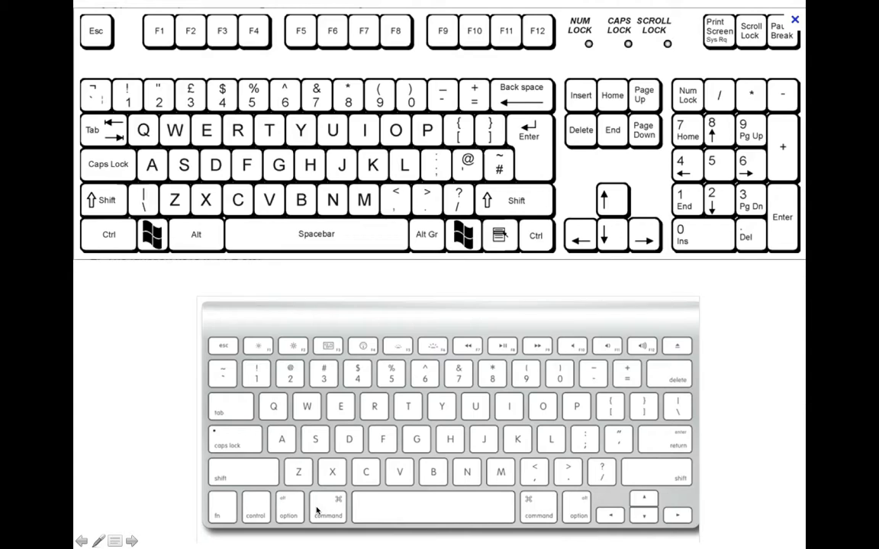
pyautogui.moveTo(619, 382)
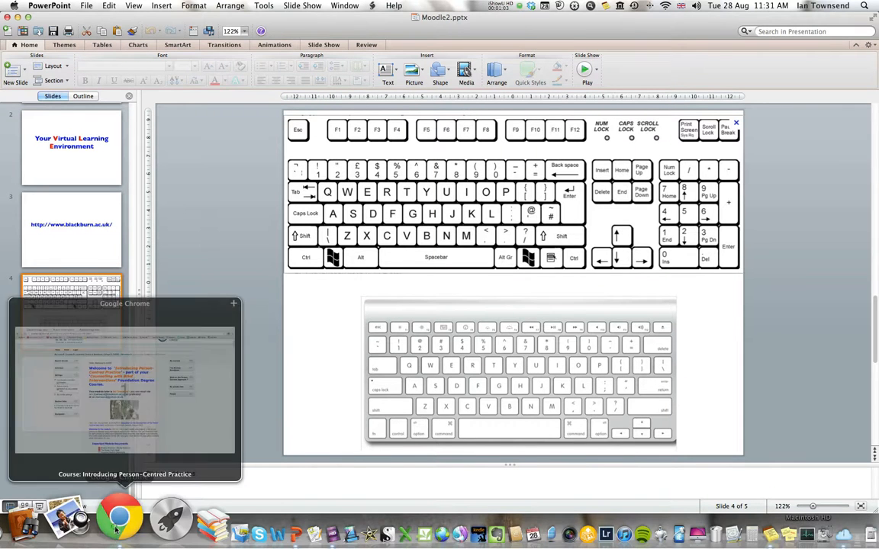
# Step: Switch back to Chrome's Introducing Person-Centred Practice course page
pyautogui.click(118, 517)
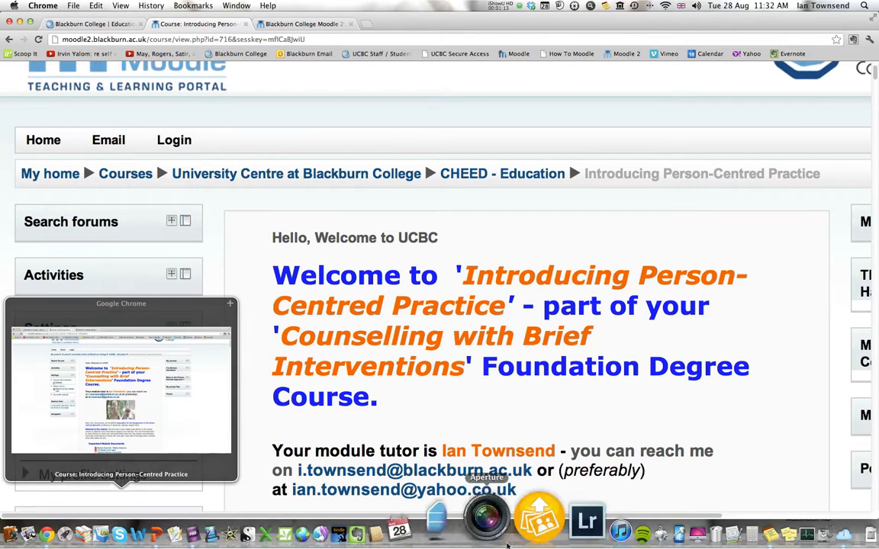
# Step: Scroll down the course page into the Week 1 Induction activities
pyautogui.scroll(-3)
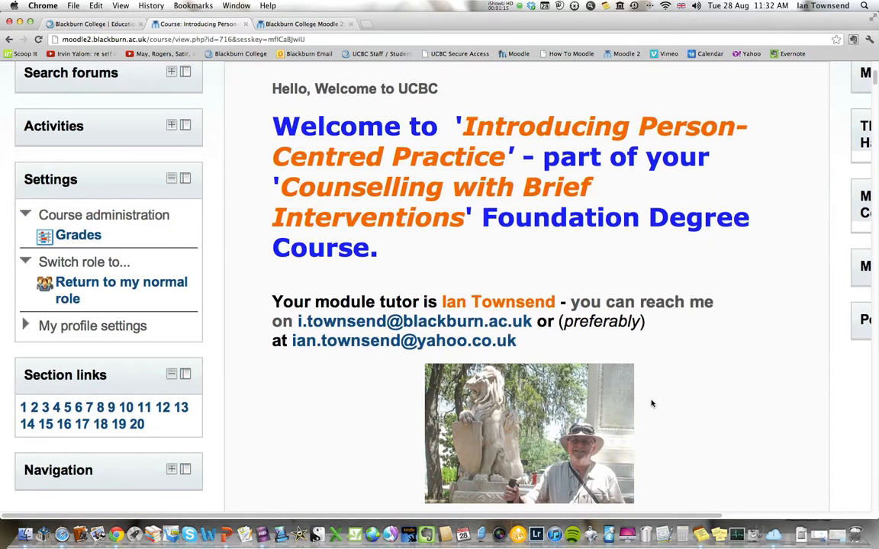
pyautogui.scroll(-3)
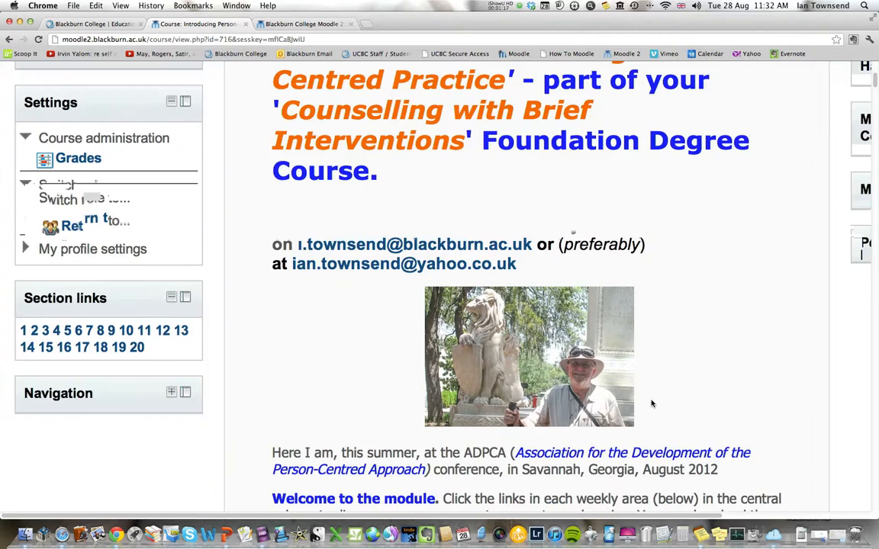
pyautogui.scroll(-3)
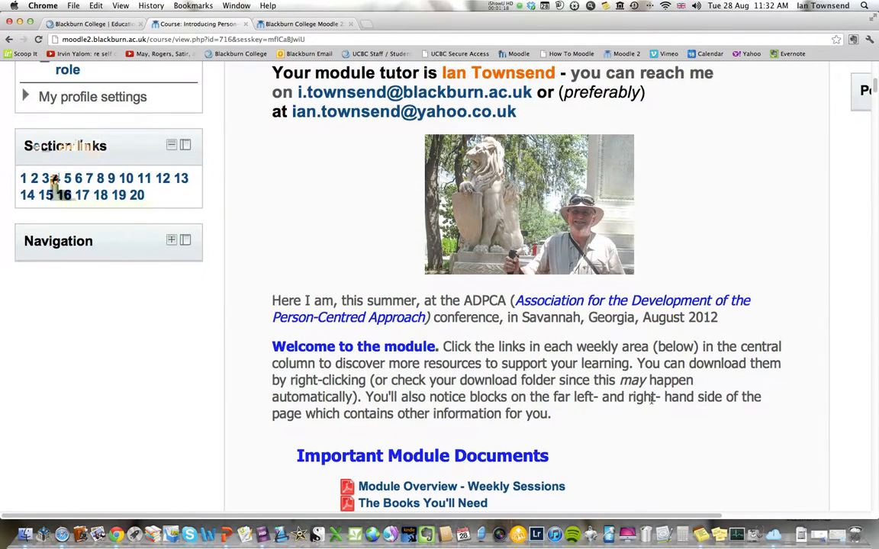
pyautogui.scroll(-3)
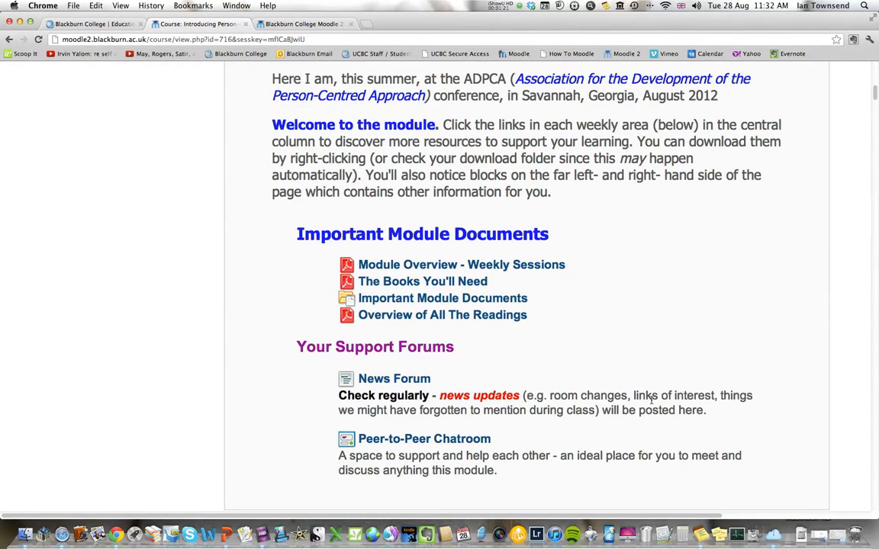
pyautogui.scroll(-3)
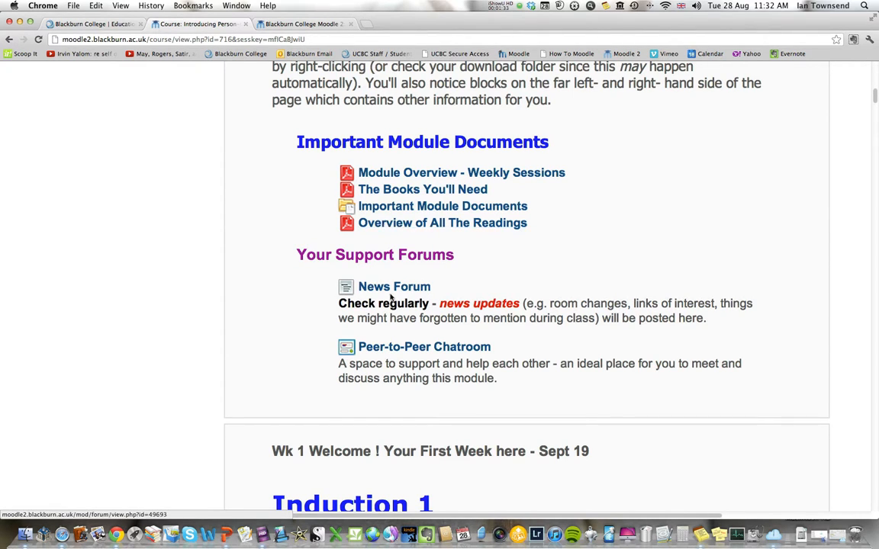
pyautogui.scroll(-3)
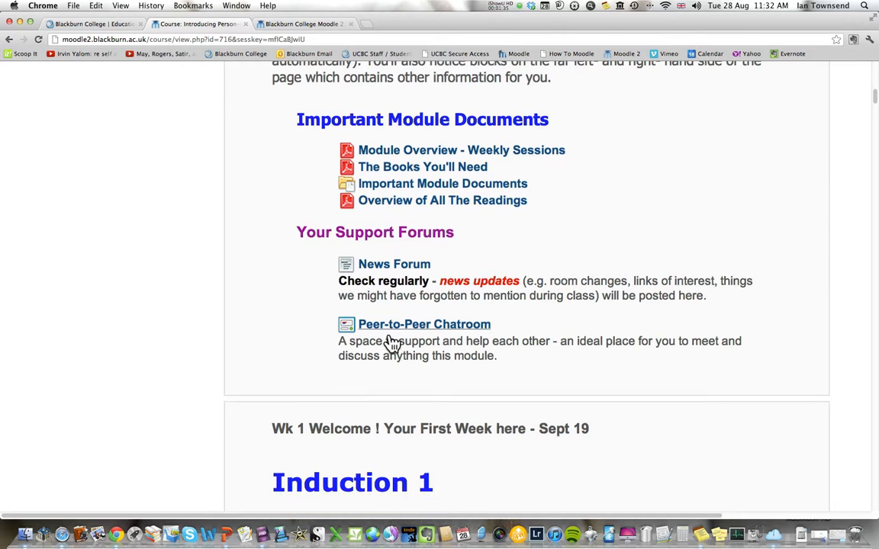
pyautogui.scroll(-3)
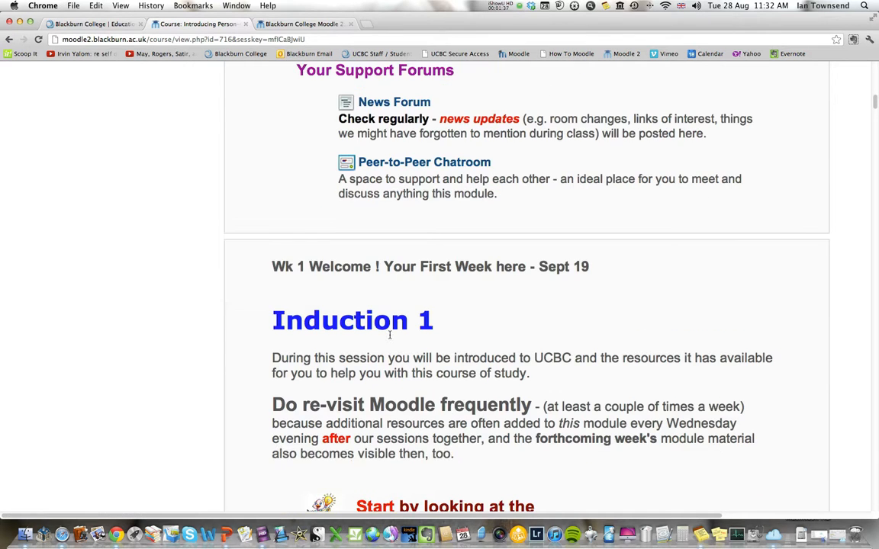
pyautogui.scroll(-3)
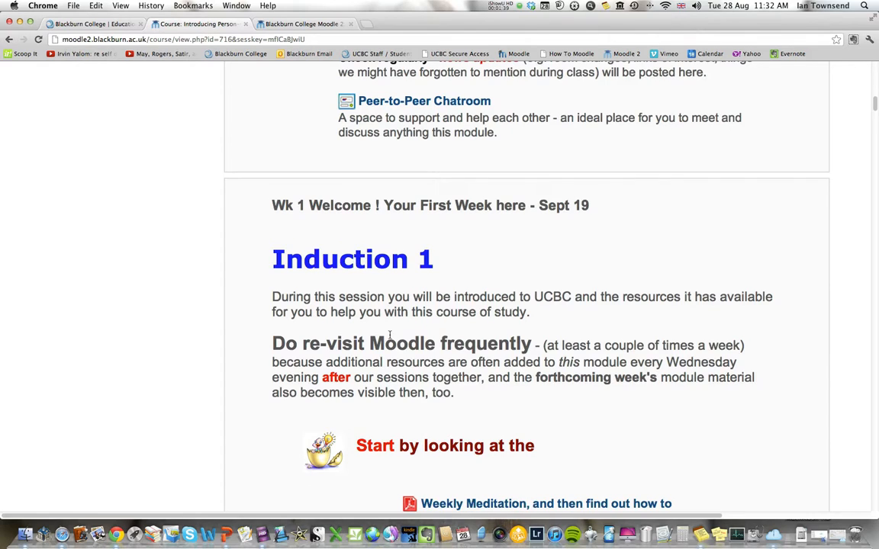
# Step: Scroll further through Week 1 resources toward the Wk 2 heading
pyautogui.scroll(-3)
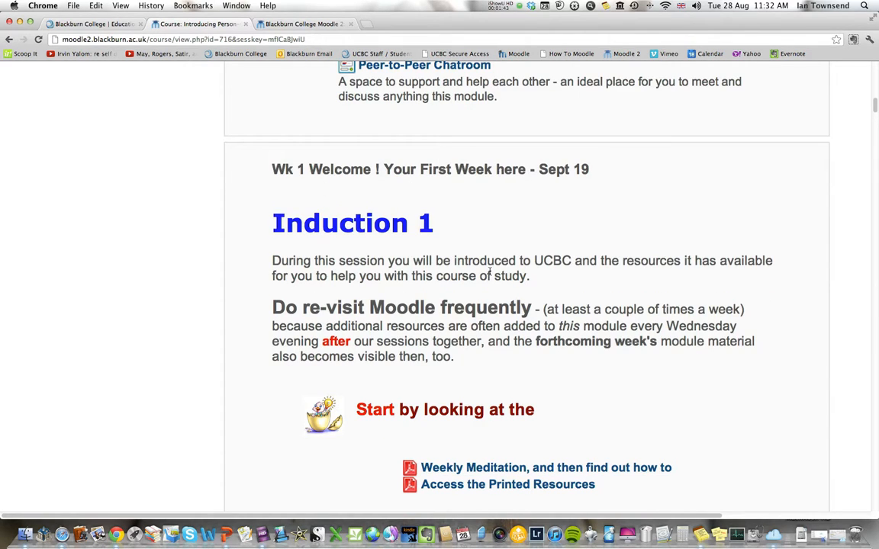
pyautogui.scroll(-3)
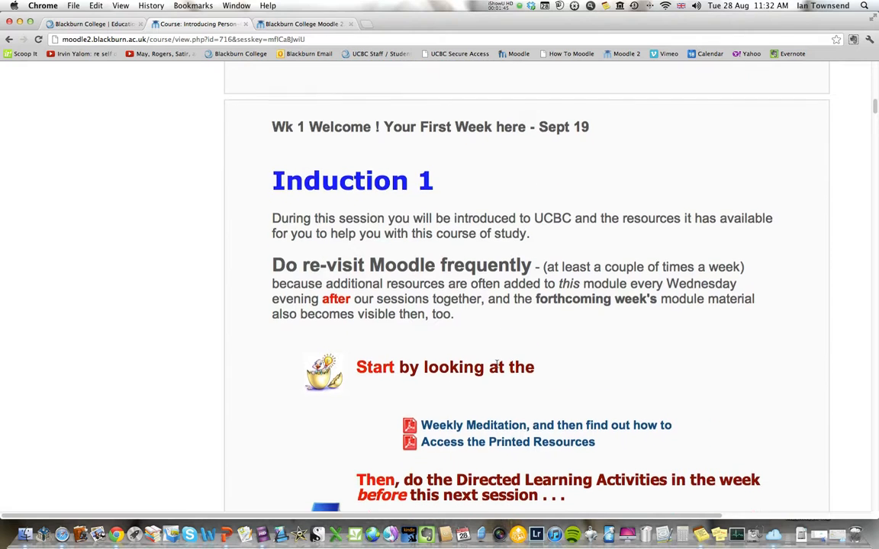
pyautogui.scroll(-3)
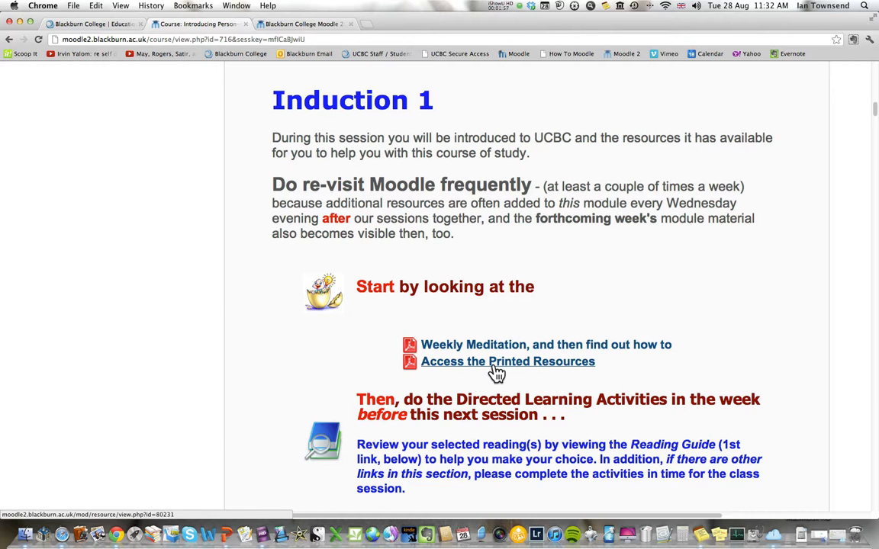
pyautogui.scroll(-3)
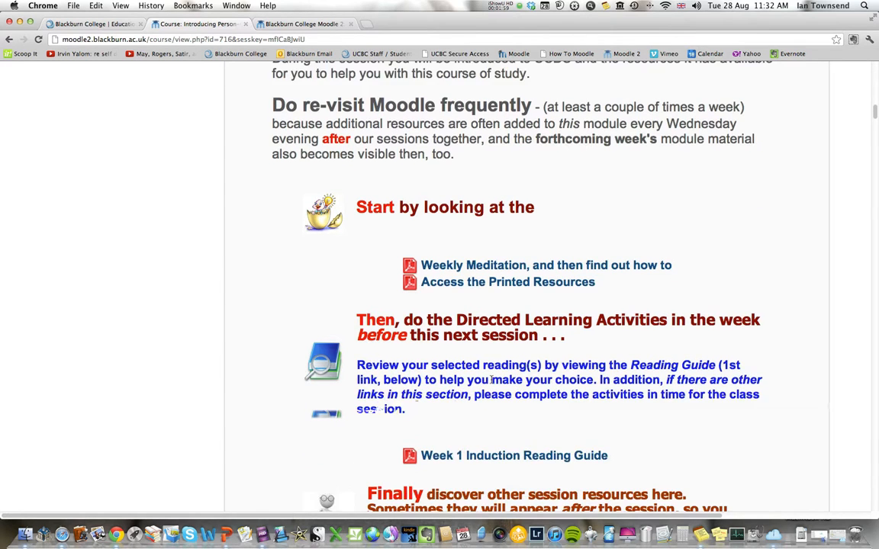
pyautogui.scroll(-3)
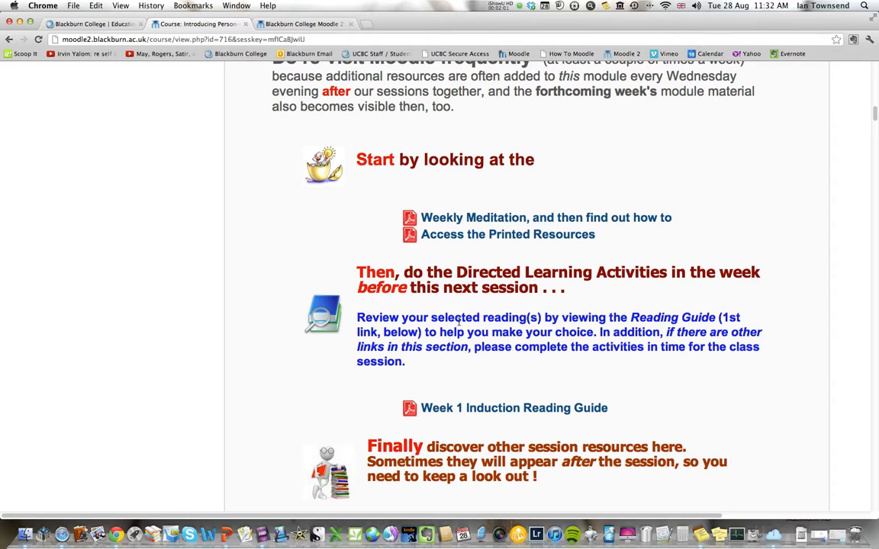
pyautogui.moveTo(554, 383)
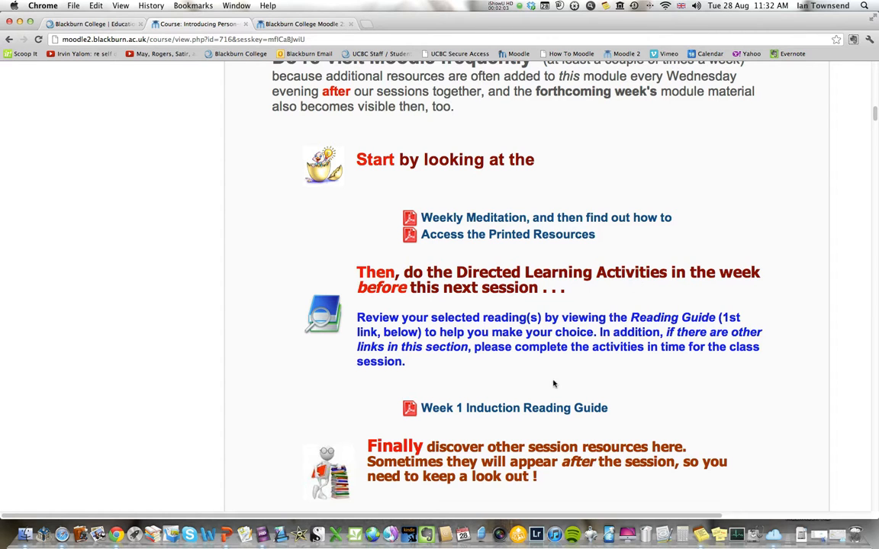
pyautogui.moveTo(515, 407)
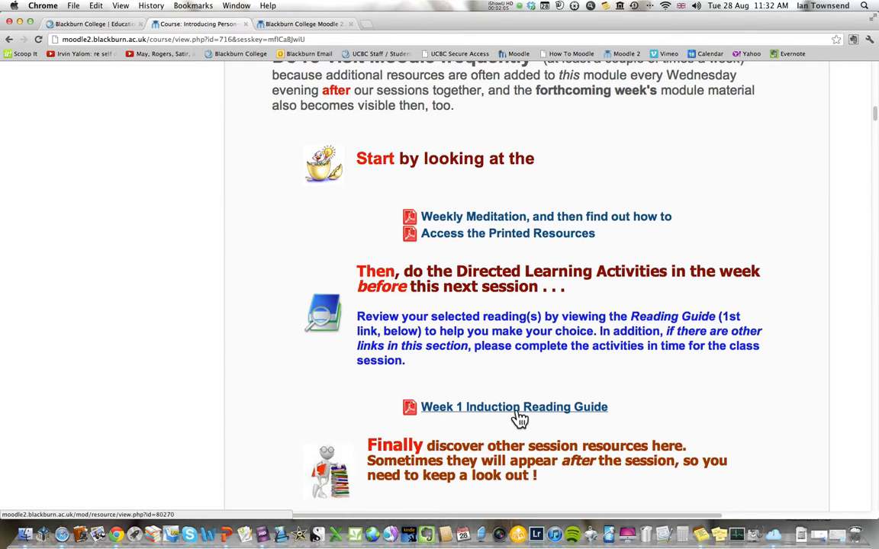
pyautogui.scroll(-3)
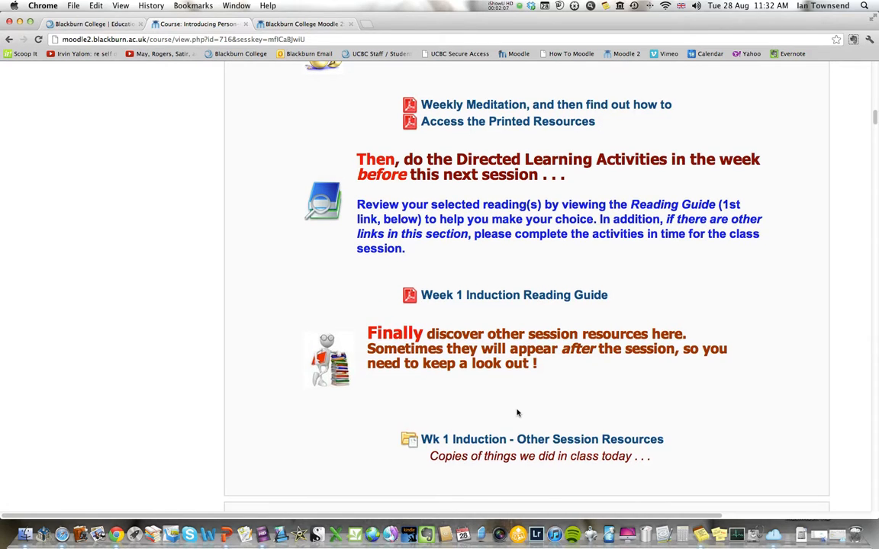
pyautogui.scroll(-3)
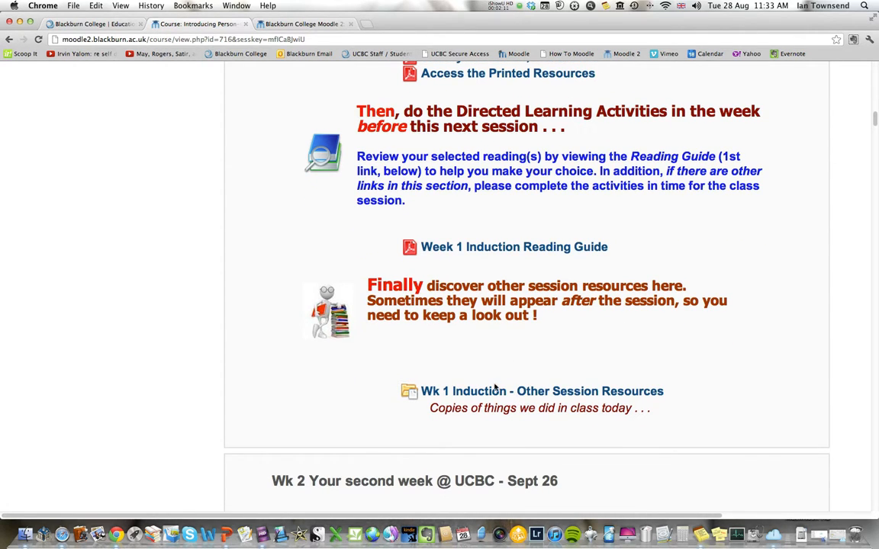
pyautogui.scroll(3)
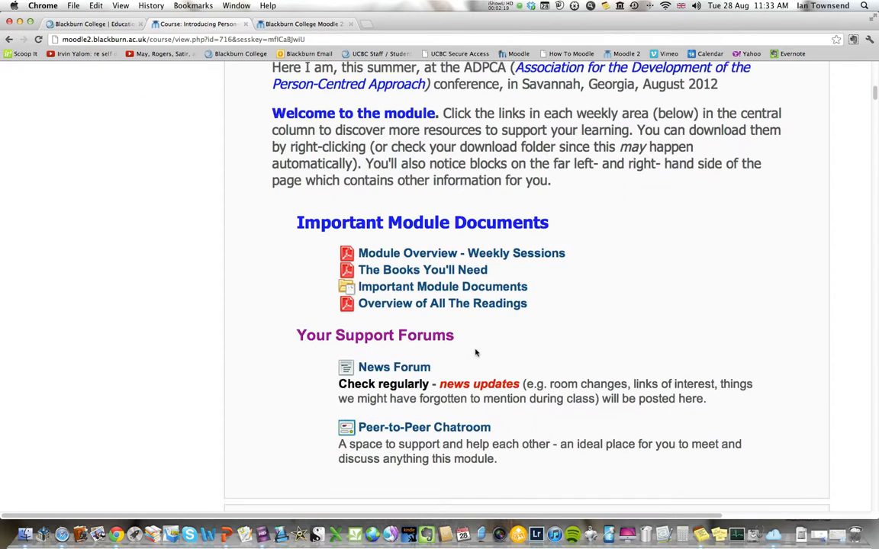
pyautogui.moveTo(427, 254)
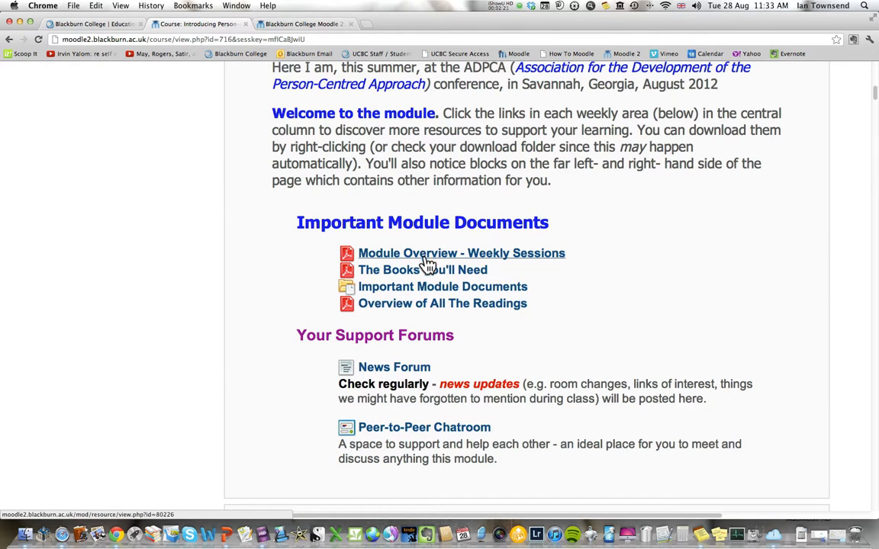
pyautogui.moveTo(424, 309)
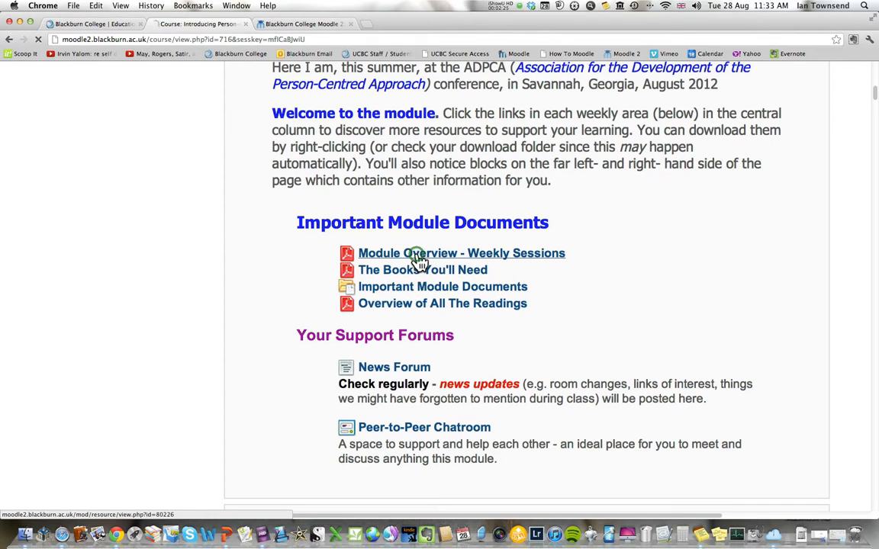
# Step: Open the Module Overview - Weekly Sessions document
pyautogui.click(461, 253)
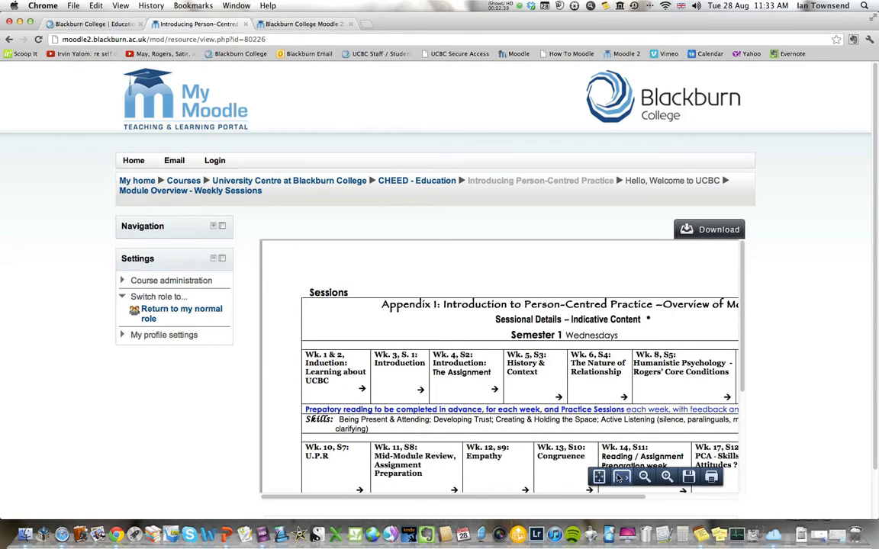
pyautogui.moveTo(660, 441)
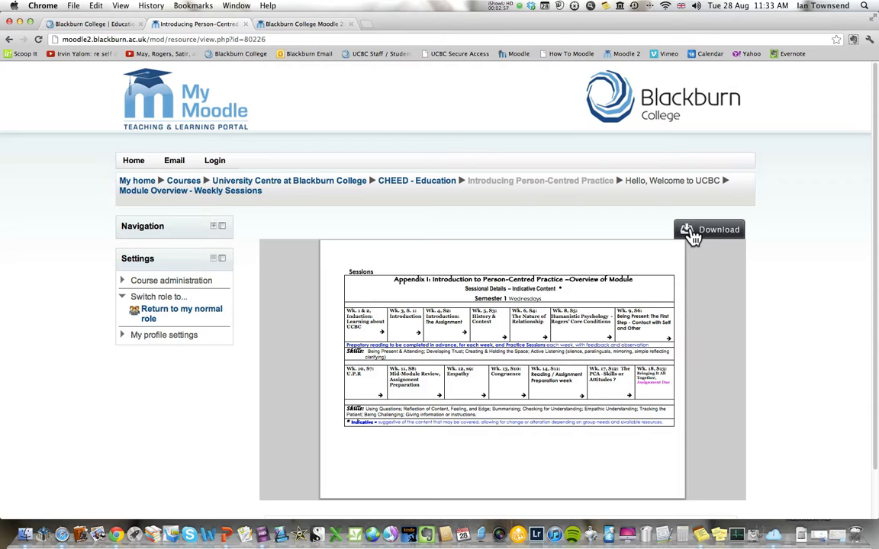
pyautogui.moveTo(403, 190)
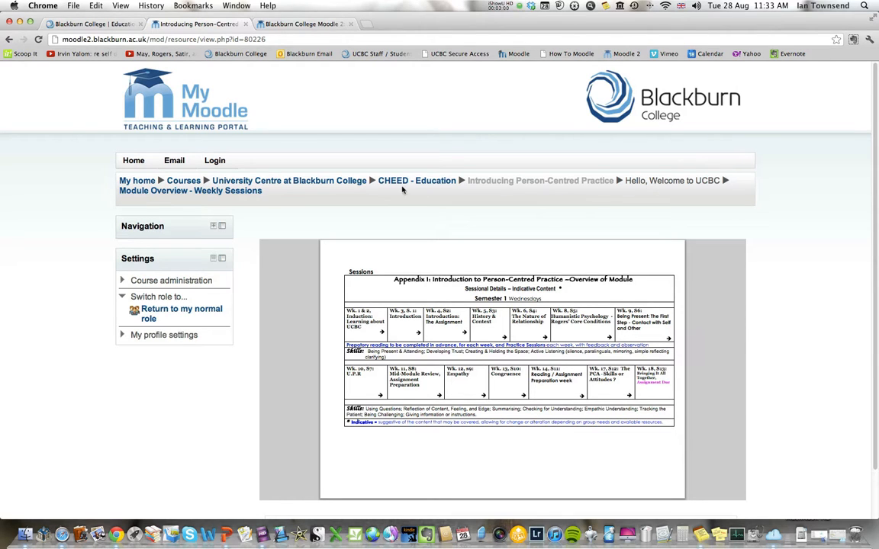
# Step: Return to the course home page via the breadcrumb course link
pyautogui.click(190, 191)
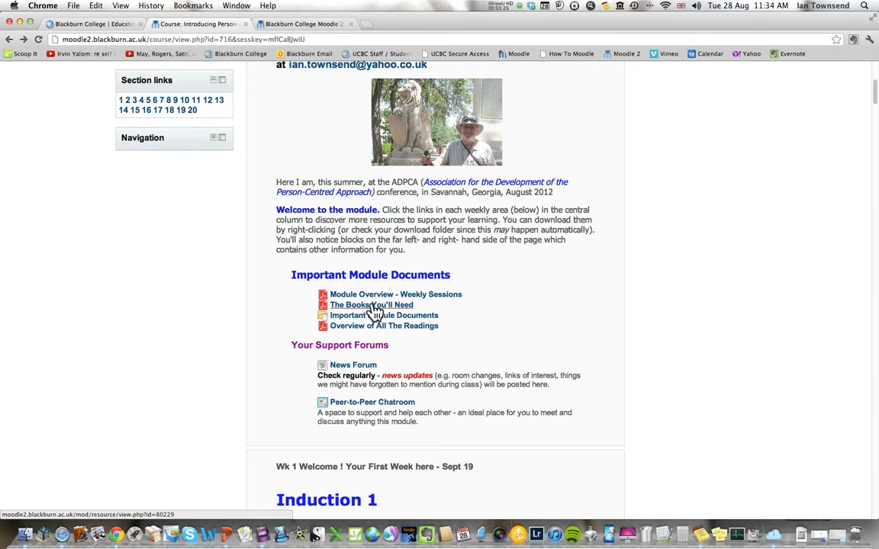
# Step: Open The Books You'll Need and scroll to the General Ideas booklist section
pyautogui.click(372, 304)
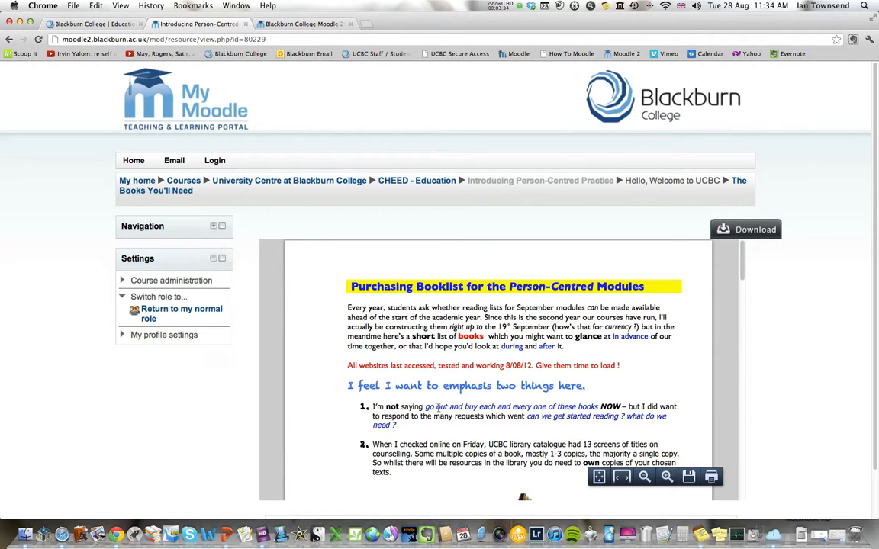
pyautogui.scroll(-3)
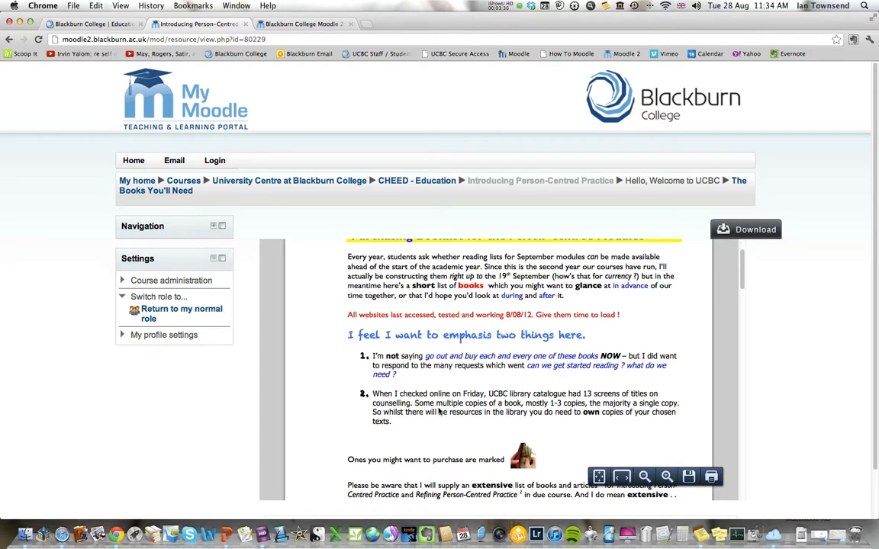
pyautogui.scroll(-3)
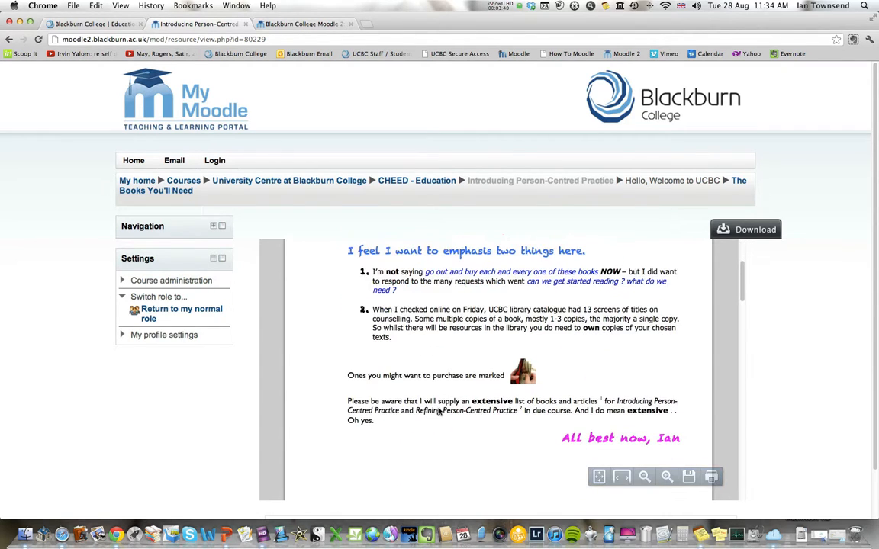
pyautogui.scroll(-3)
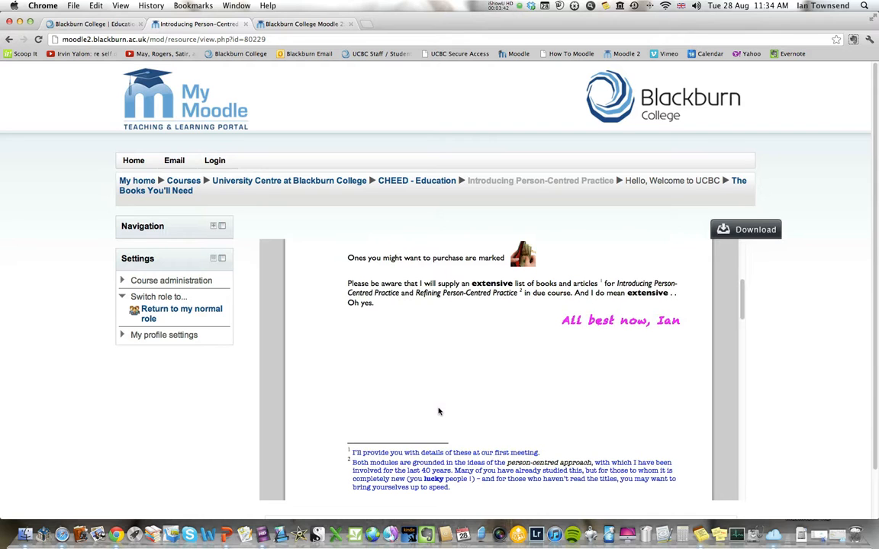
pyautogui.scroll(-3)
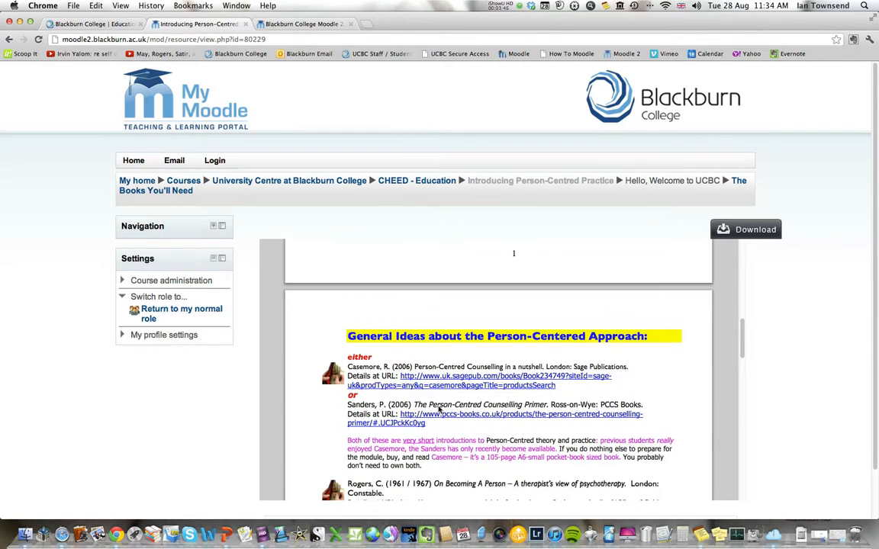
pyautogui.scroll(-3)
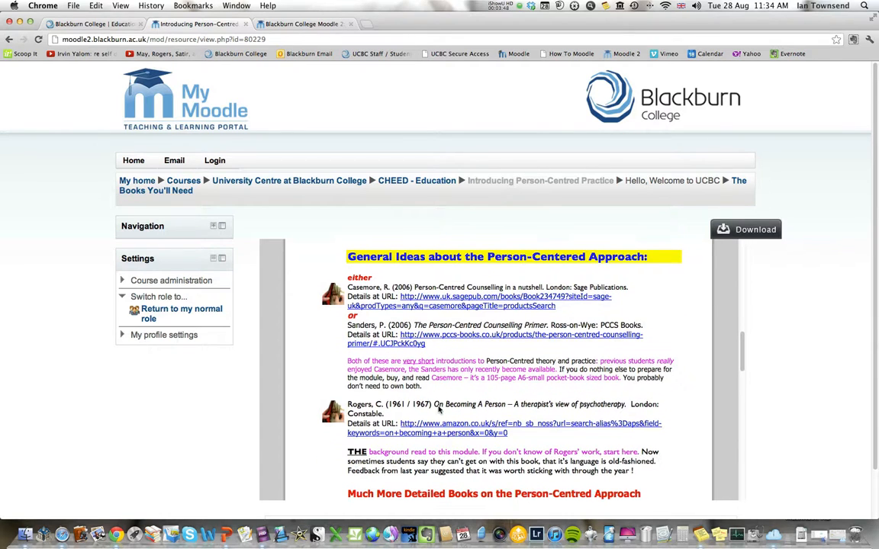
pyautogui.moveTo(397, 311)
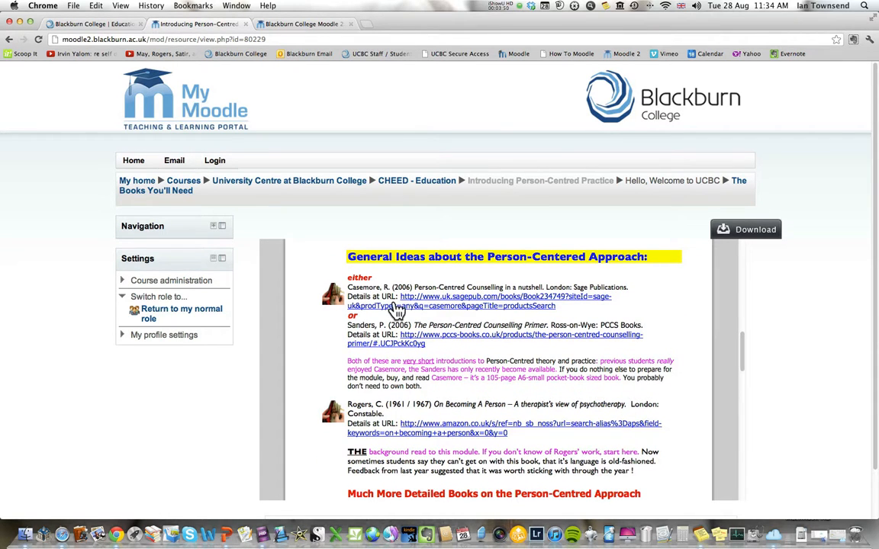
pyautogui.moveTo(426, 317)
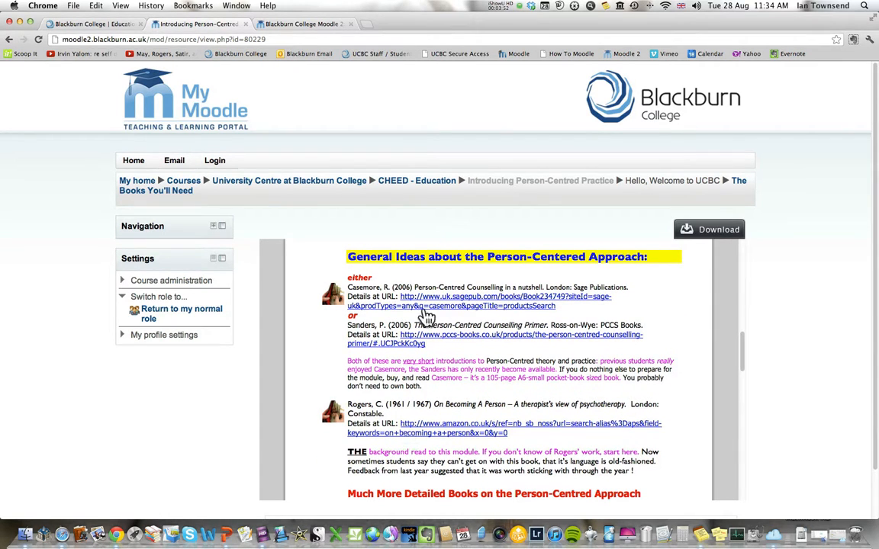